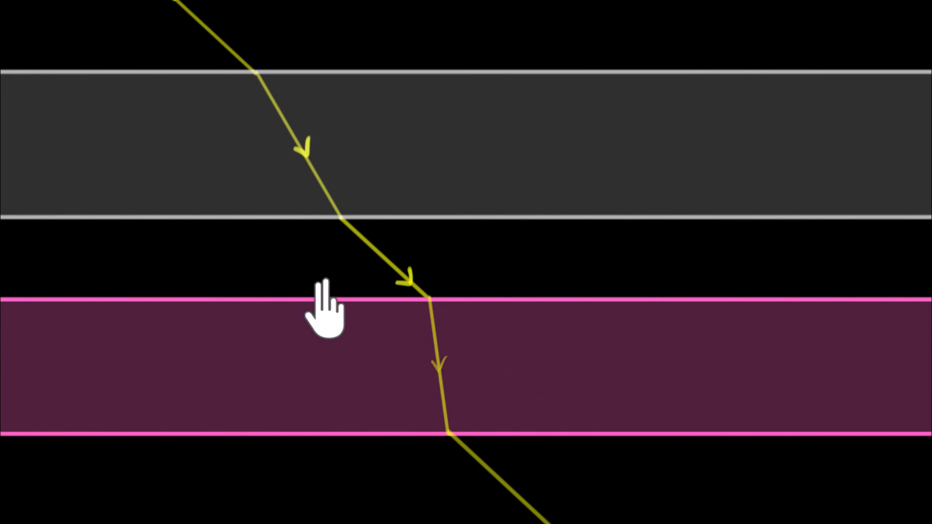
{"action": "mouse_move", "coordinate": [405, 369]}
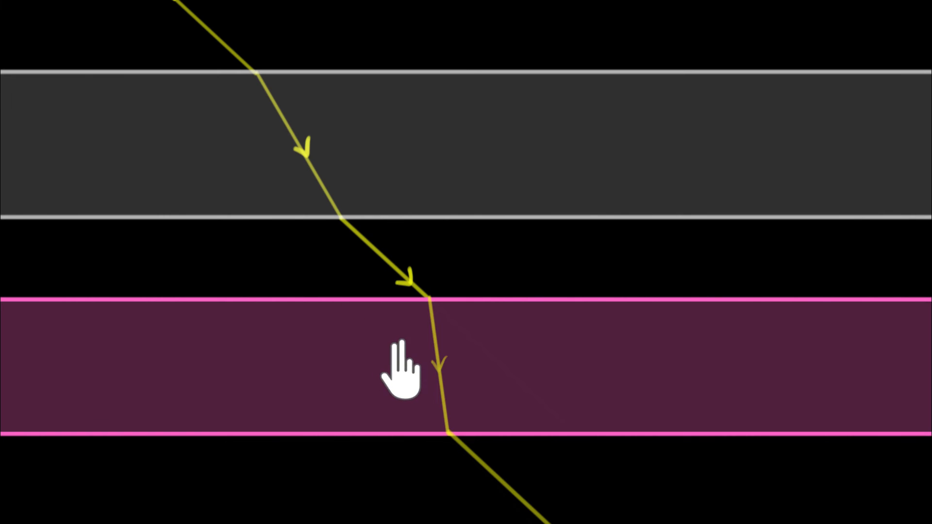
{"action": "mouse_move", "coordinate": [496, 493]}
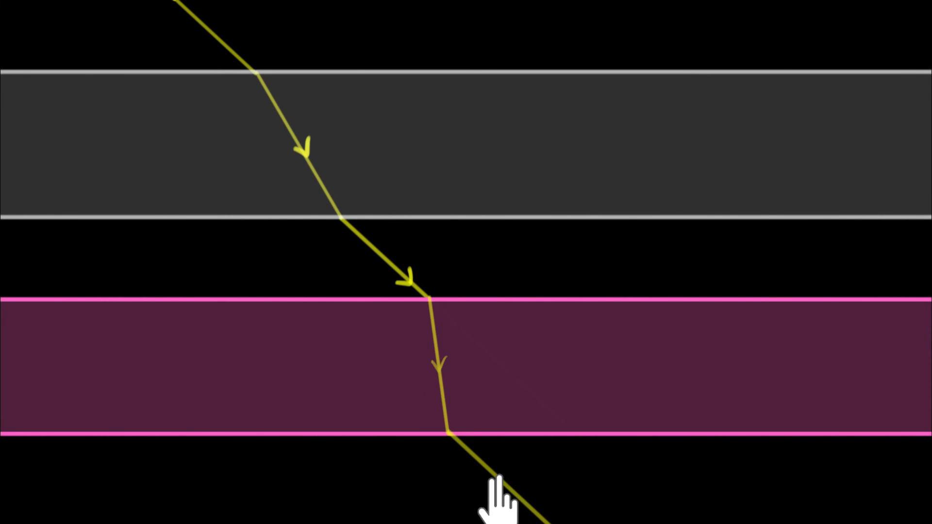
{"action": "mouse_move", "coordinate": [442, 321]}
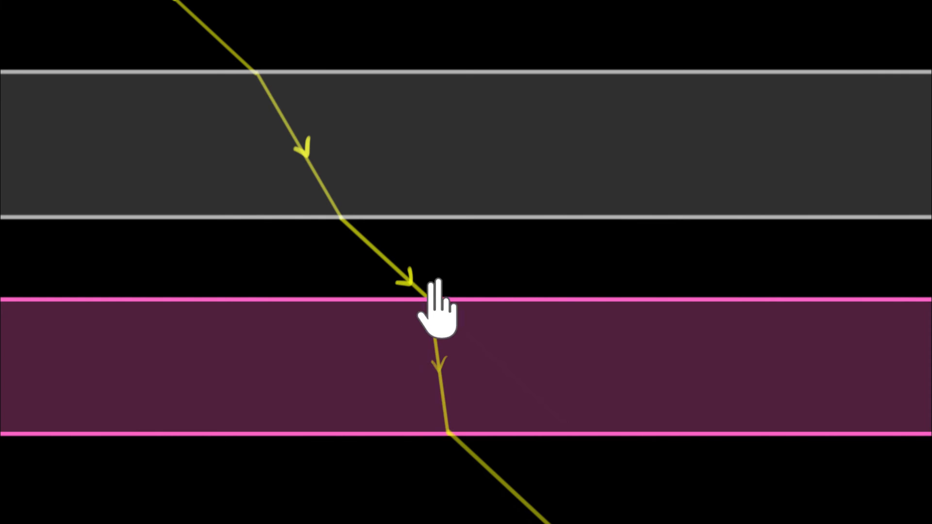
{"action": "mouse_move", "coordinate": [377, 294]}
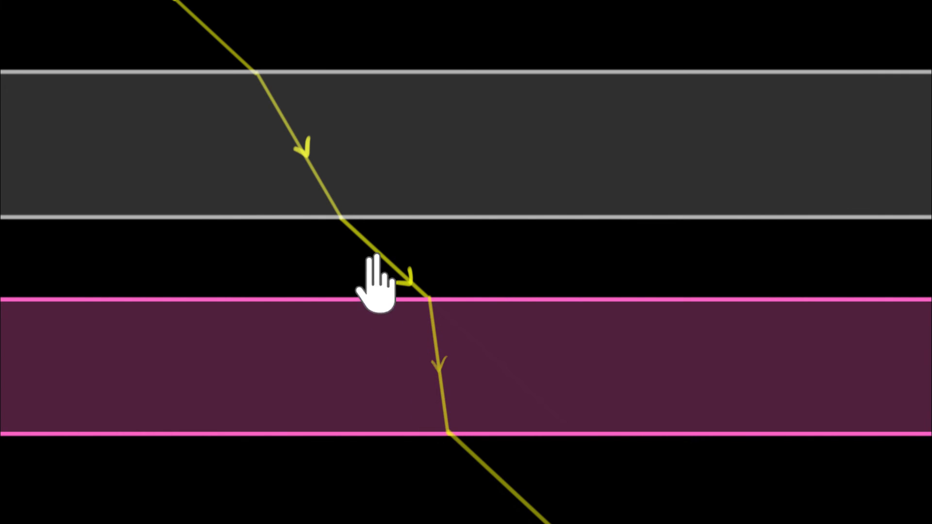
{"action": "mouse_move", "coordinate": [487, 488]}
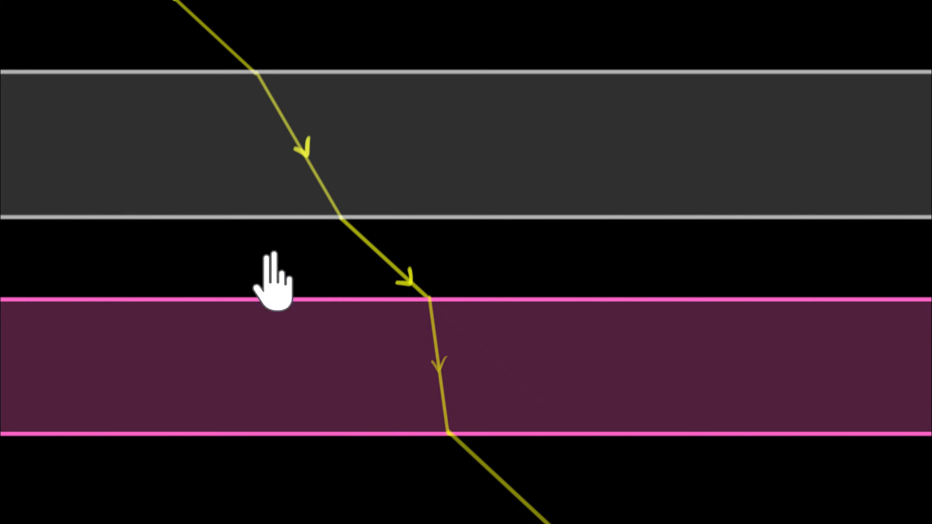
{"action": "mouse_move", "coordinate": [407, 333]}
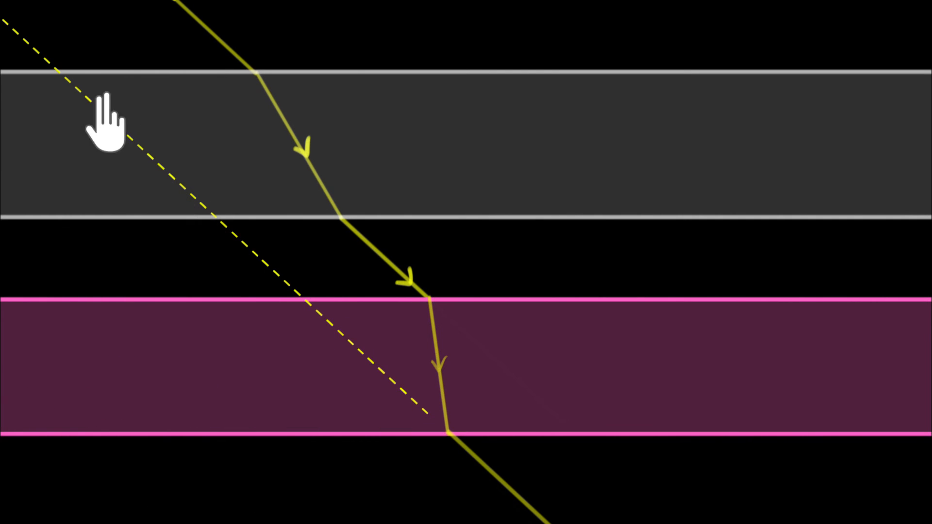
{"action": "mouse_move", "coordinate": [202, 30]}
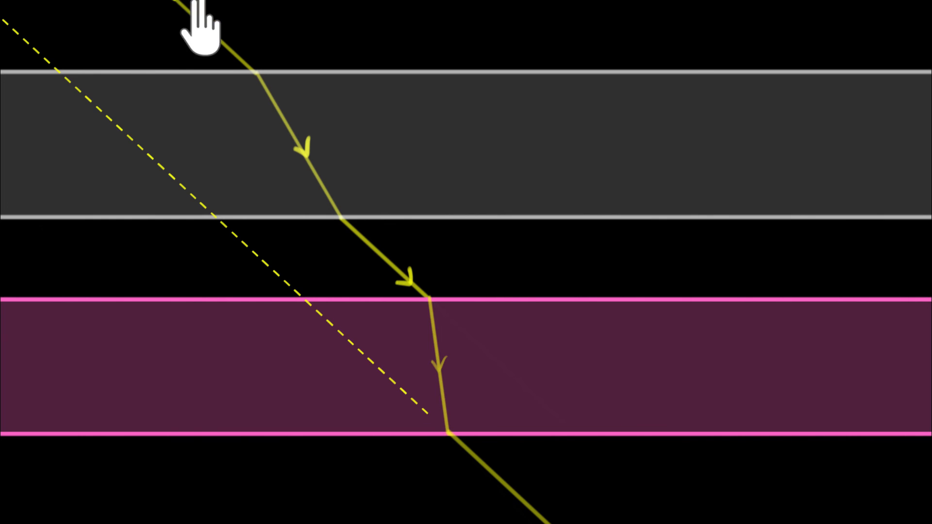
{"action": "mouse_move", "coordinate": [116, 128]}
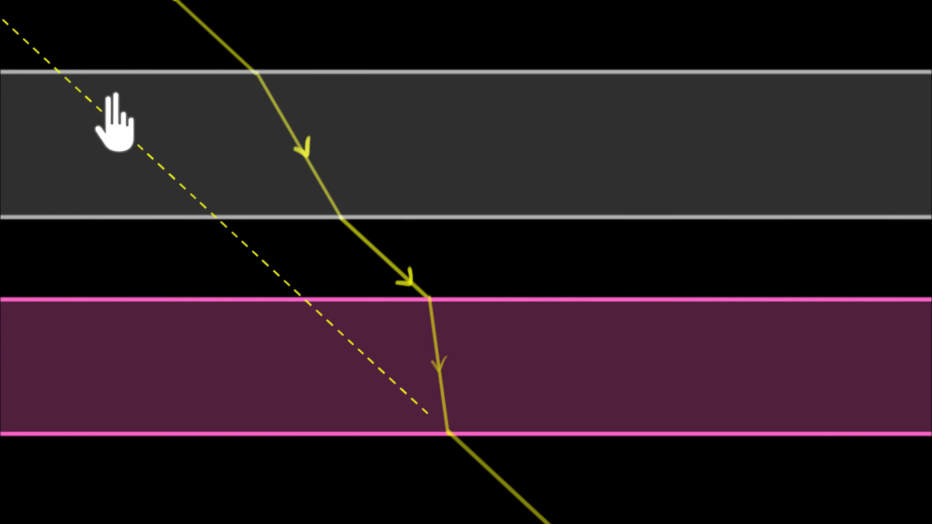
{"action": "mouse_move", "coordinate": [157, 196]}
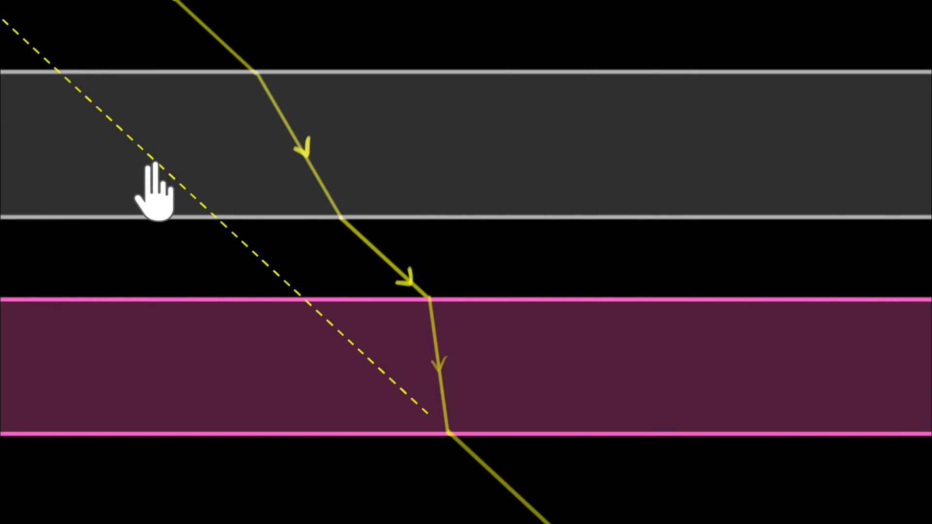
{"action": "mouse_move", "coordinate": [159, 54]}
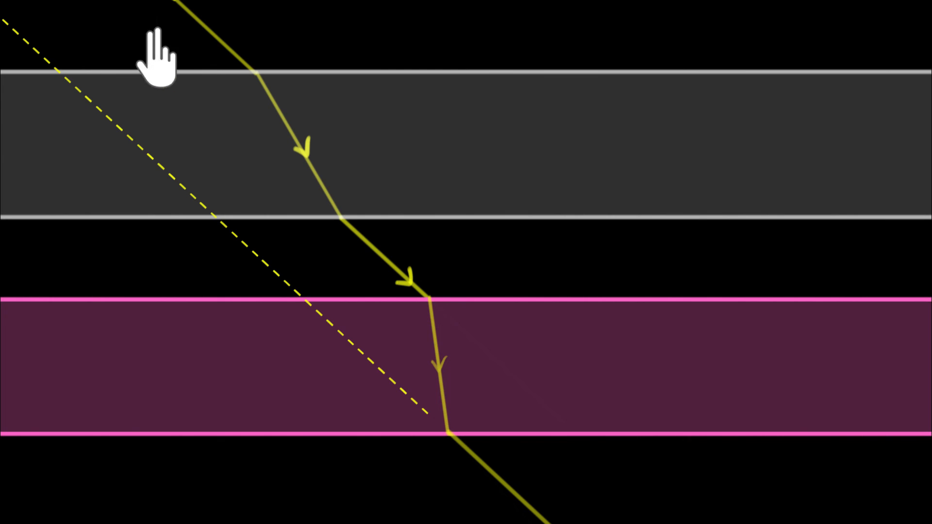
{"action": "mouse_move", "coordinate": [110, 116]}
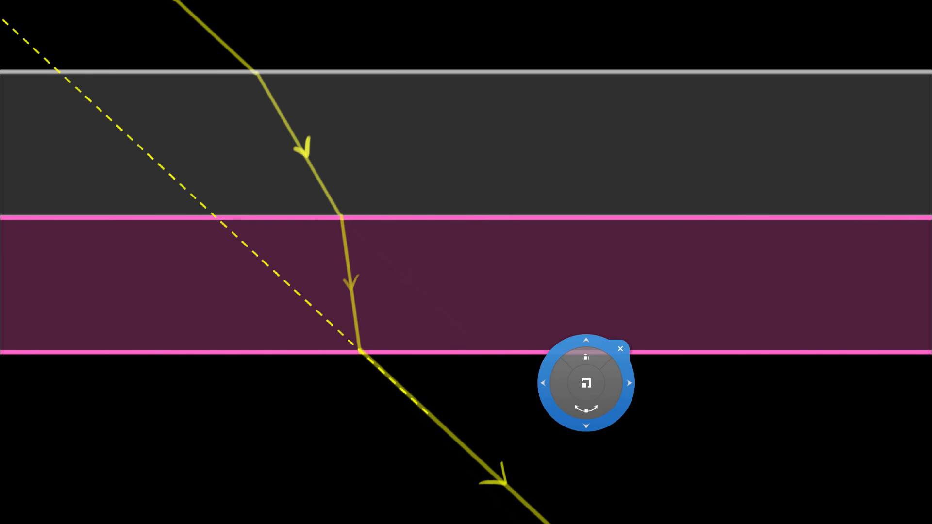
Step: Move the pink slab up against the grey slab so the emergent ray follows the dashed line
{"action": "left_click", "coordinate": [620, 349]}
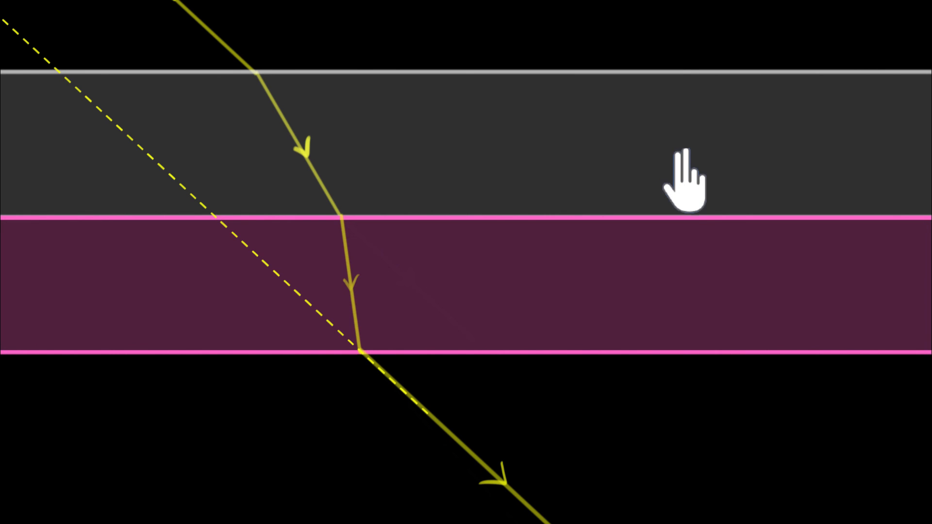
{"action": "mouse_move", "coordinate": [699, 297]}
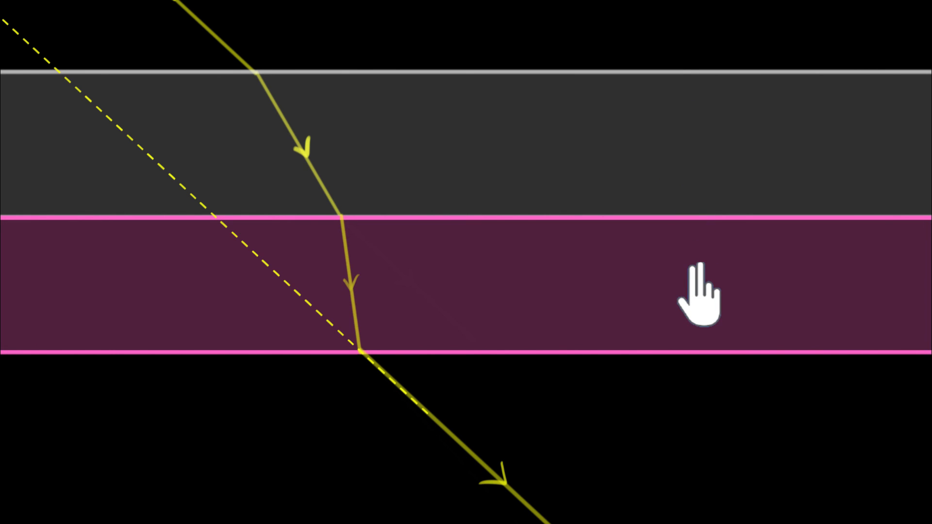